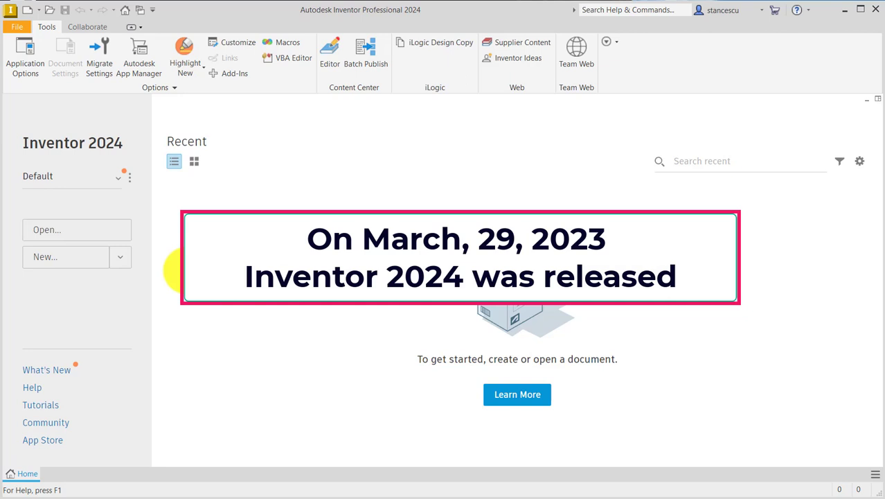
{"action": "mouse_move", "coordinate": [97, 118]}
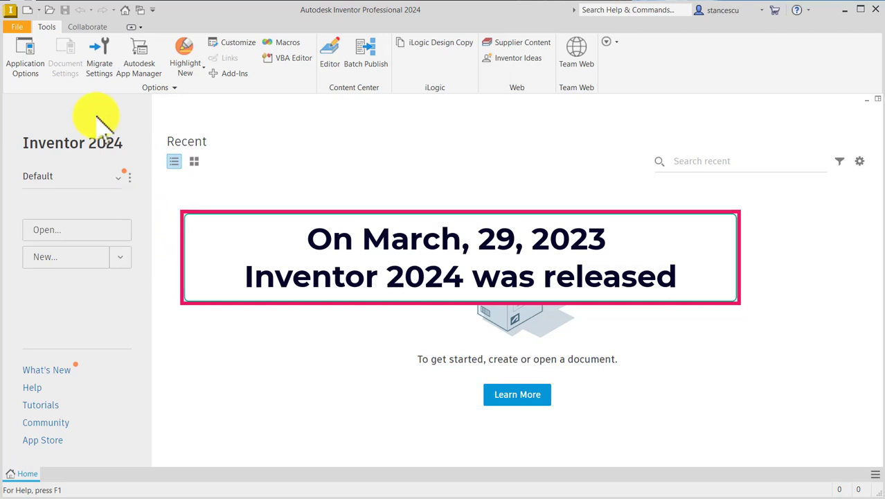
{"action": "mouse_move", "coordinate": [108, 163]}
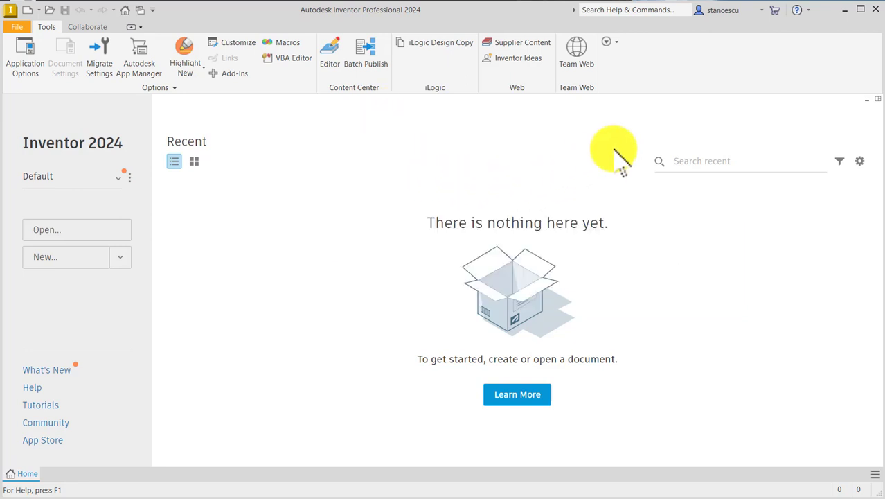
{"action": "mouse_move", "coordinate": [311, 183]}
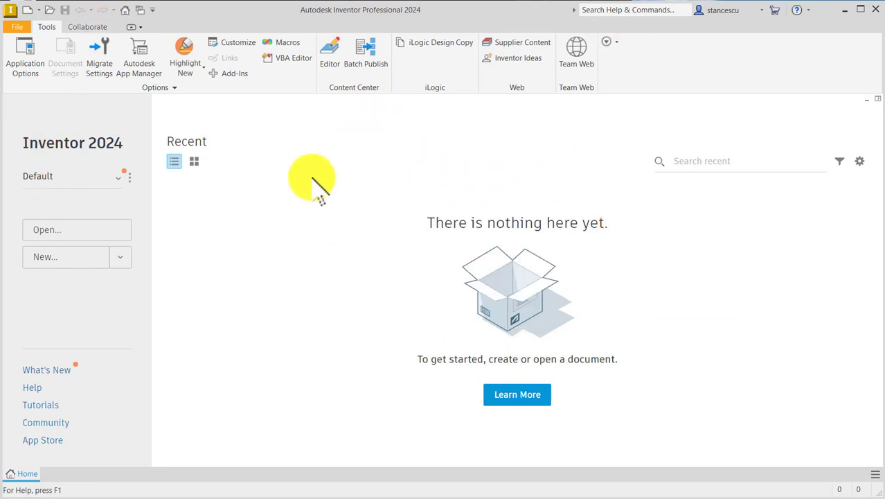
{"action": "mouse_move", "coordinate": [271, 294]}
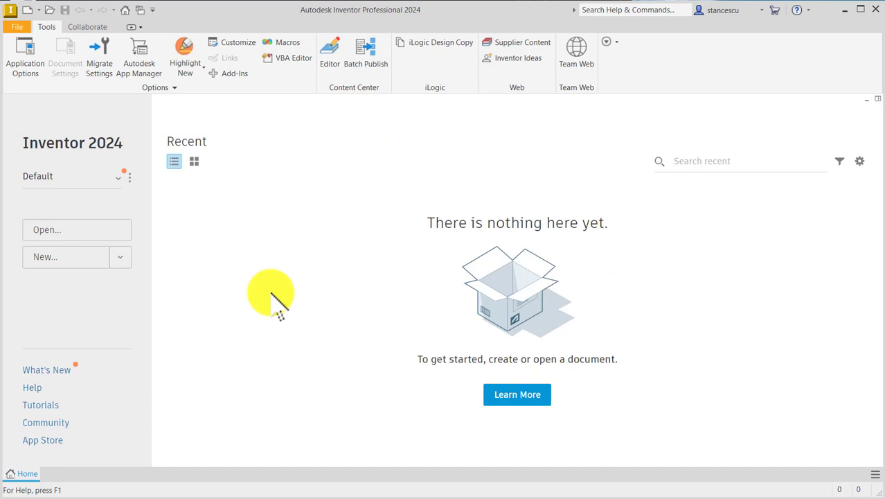
{"action": "mouse_move", "coordinate": [277, 138]}
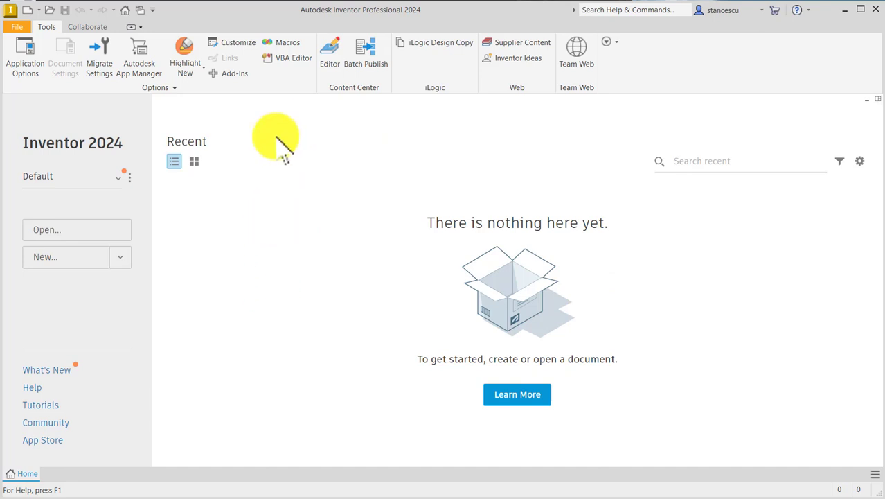
{"action": "mouse_move", "coordinate": [281, 153]}
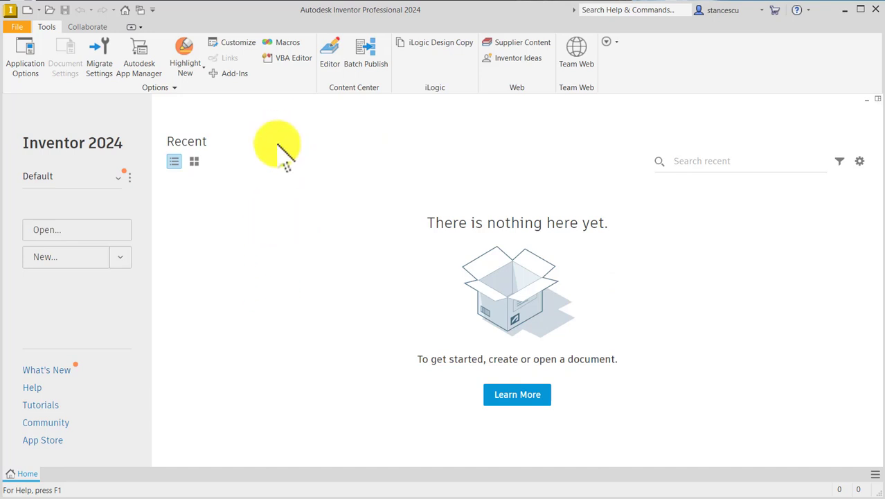
{"action": "mouse_move", "coordinate": [239, 234]}
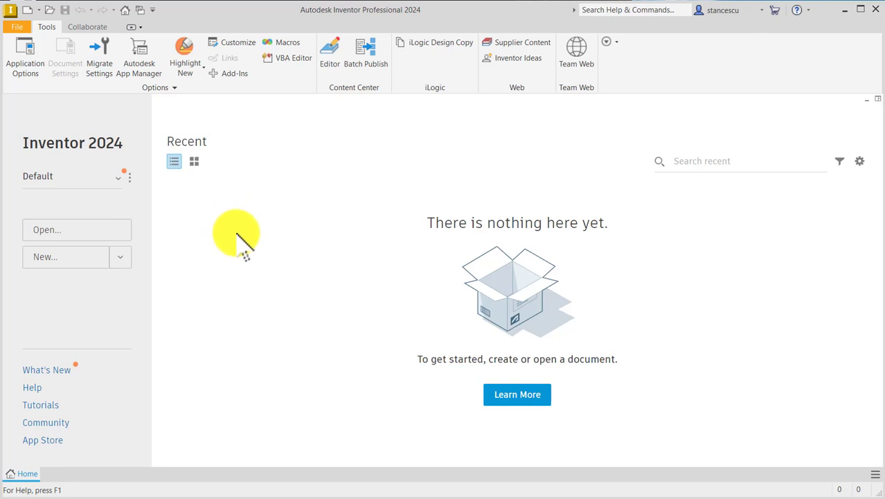
{"action": "mouse_move", "coordinate": [267, 201]}
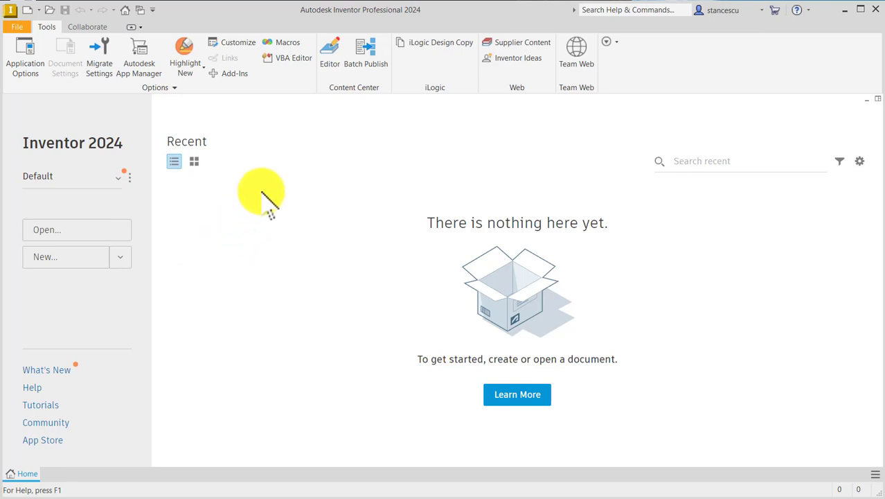
{"action": "mouse_move", "coordinate": [302, 194]}
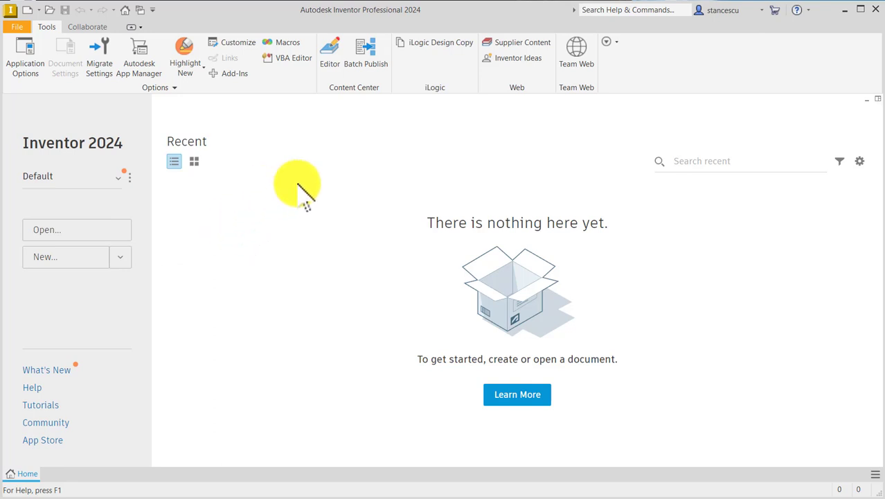
{"action": "mouse_move", "coordinate": [330, 147]}
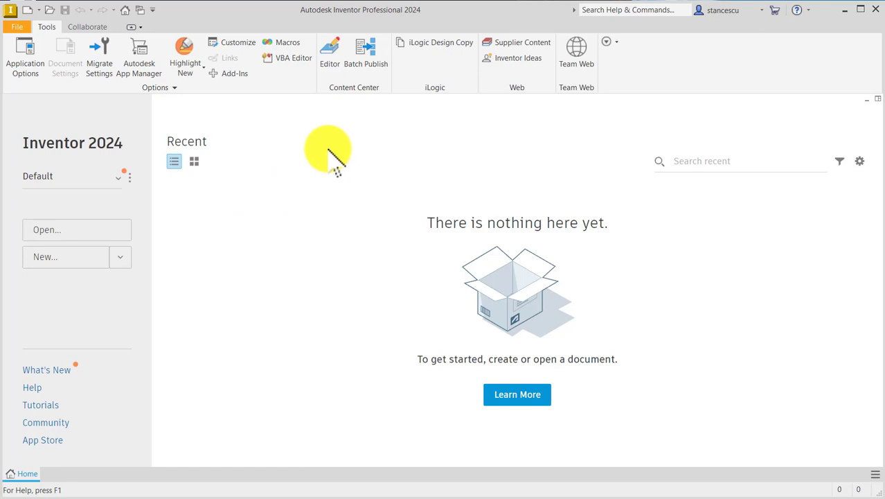
{"action": "mouse_move", "coordinate": [321, 207]}
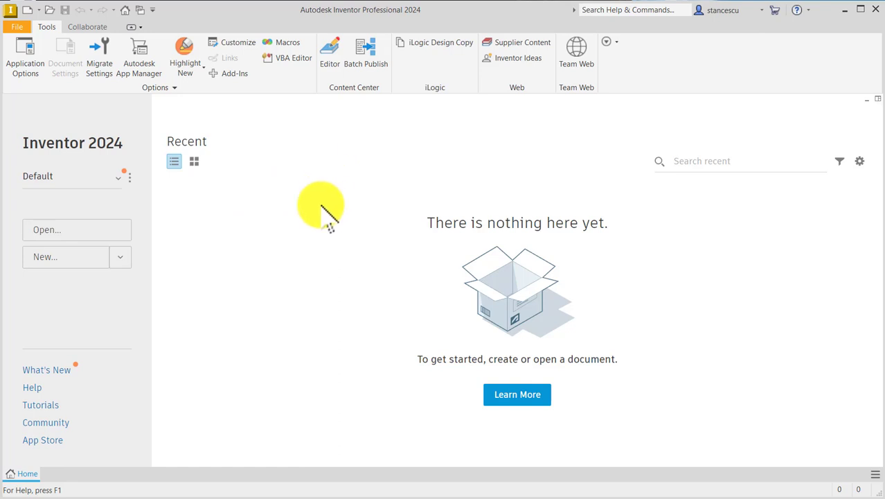
{"action": "mouse_move", "coordinate": [42, 149]}
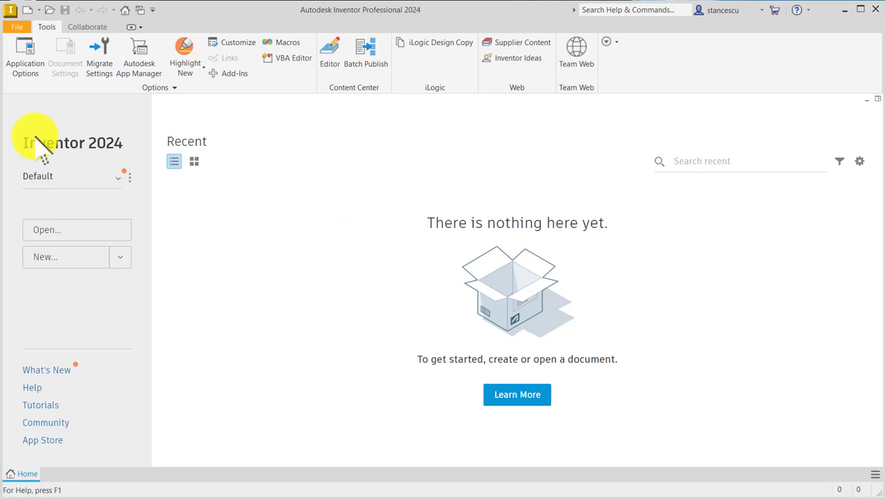
{"action": "mouse_move", "coordinate": [14, 54]}
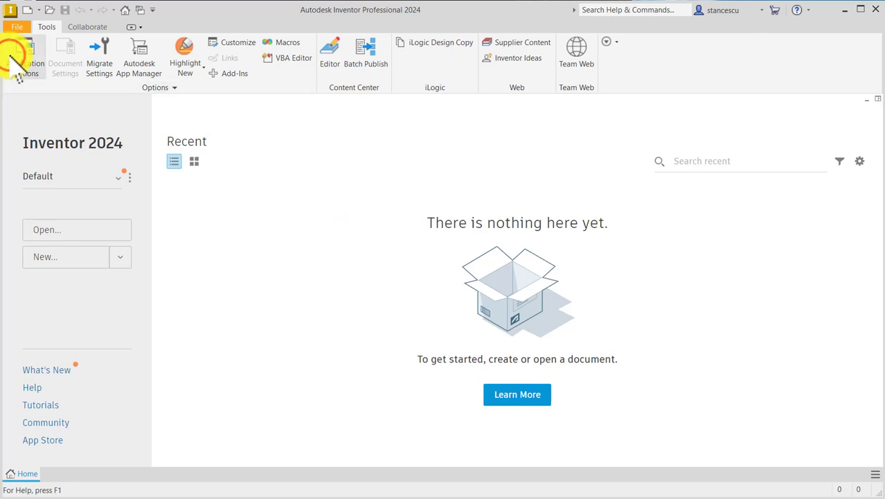
Apply the Dark UI theme from the Application Options Colors settings
{"action": "left_click", "coordinate": [15, 53]}
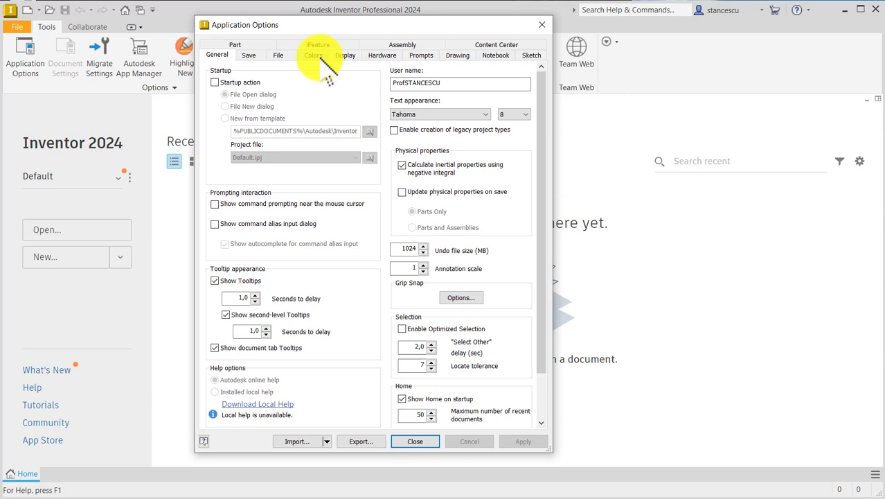
{"action": "left_click", "coordinate": [313, 56]}
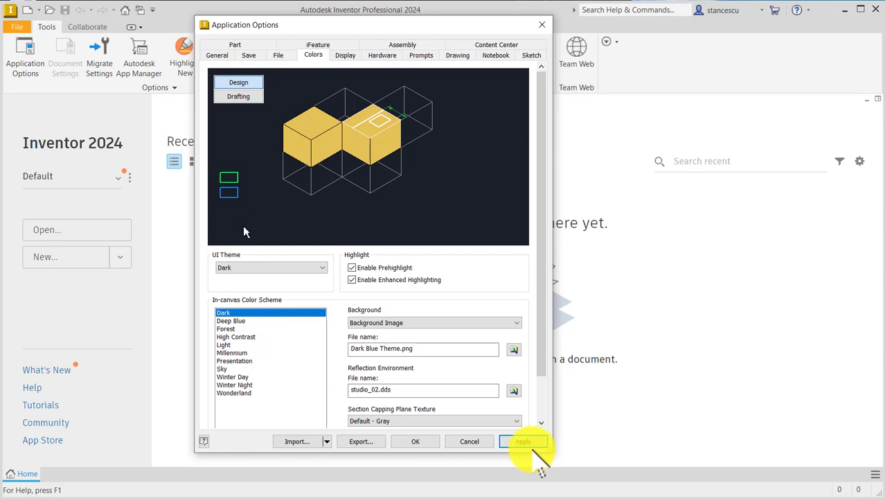
{"action": "left_click", "coordinate": [526, 440]}
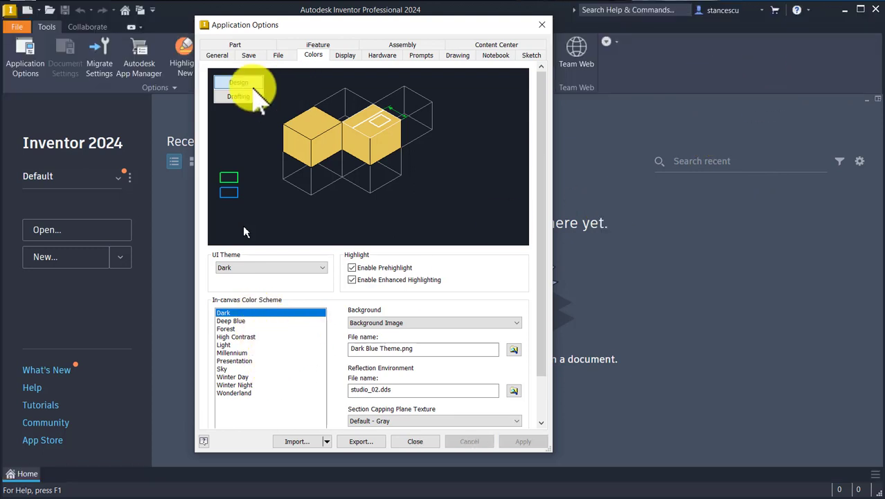
{"action": "mouse_move", "coordinate": [729, 290]}
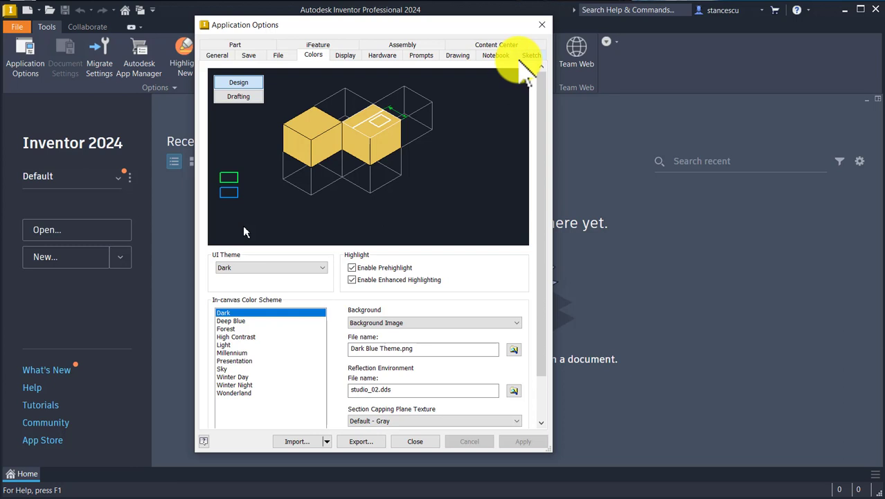
Enable autoproject edges for sketch creation in the Sketch settings, then close the options
{"action": "left_click", "coordinate": [534, 56]}
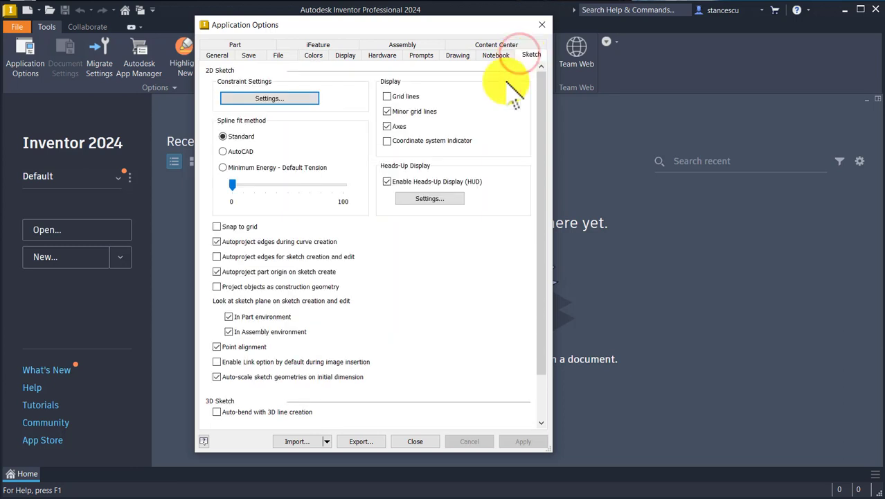
{"action": "mouse_move", "coordinate": [388, 280]}
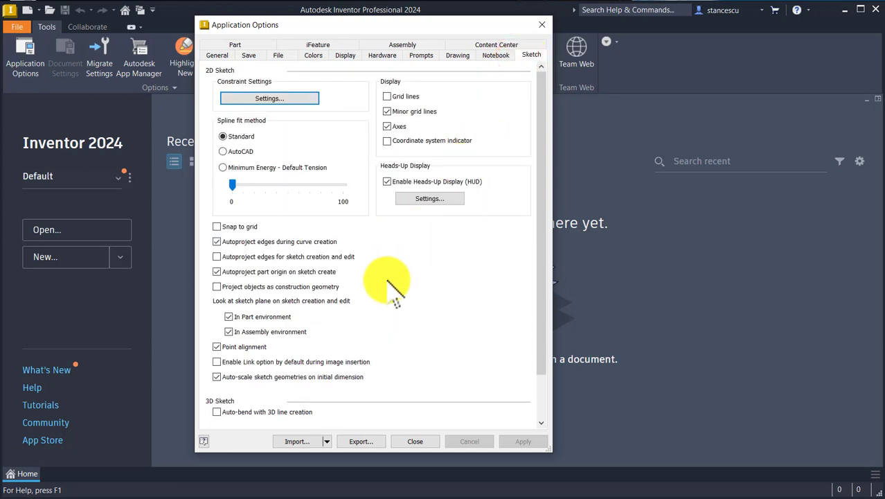
{"action": "mouse_move", "coordinate": [280, 243]}
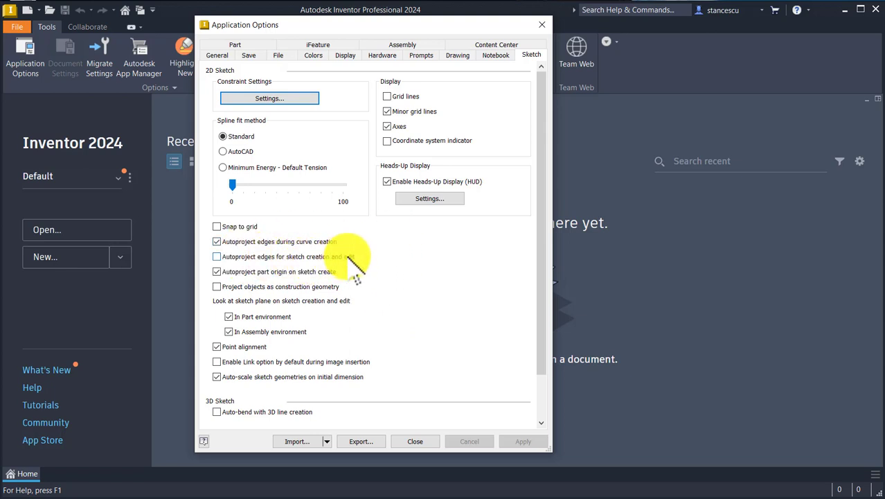
{"action": "mouse_move", "coordinate": [244, 272]}
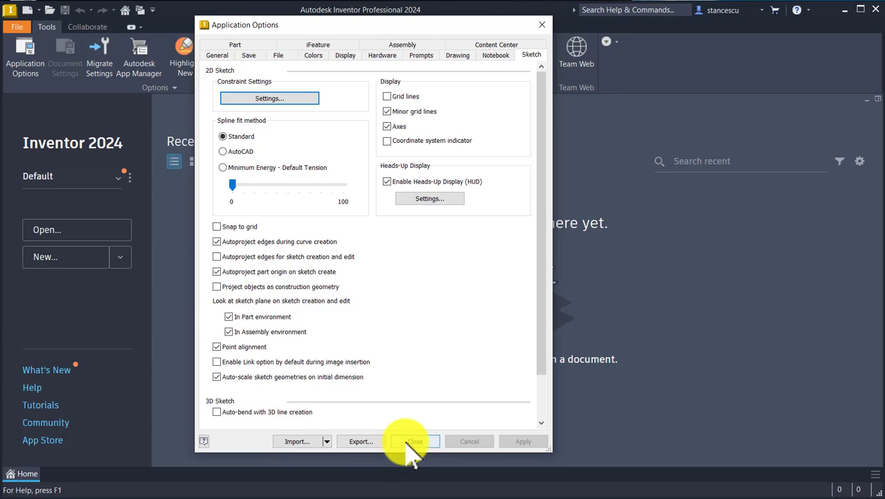
{"action": "left_click", "coordinate": [416, 441]}
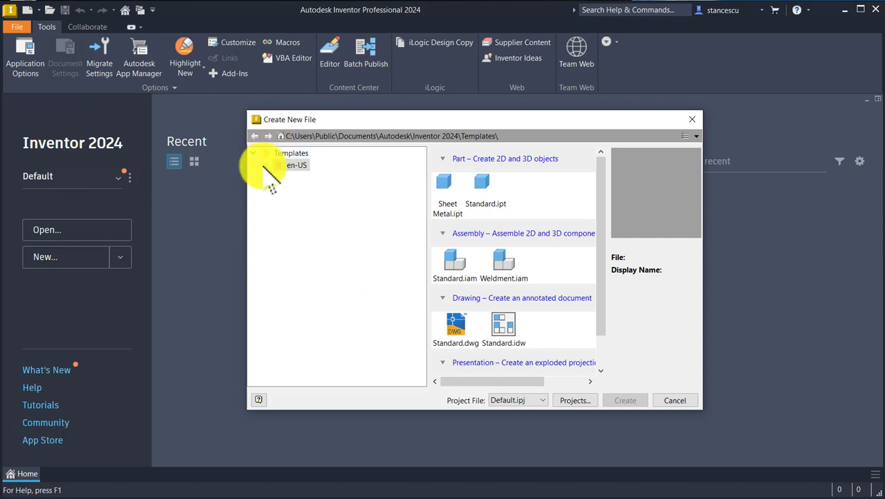
Create a new blank part (Part1) from the Standard part template
{"action": "left_click", "coordinate": [266, 164]}
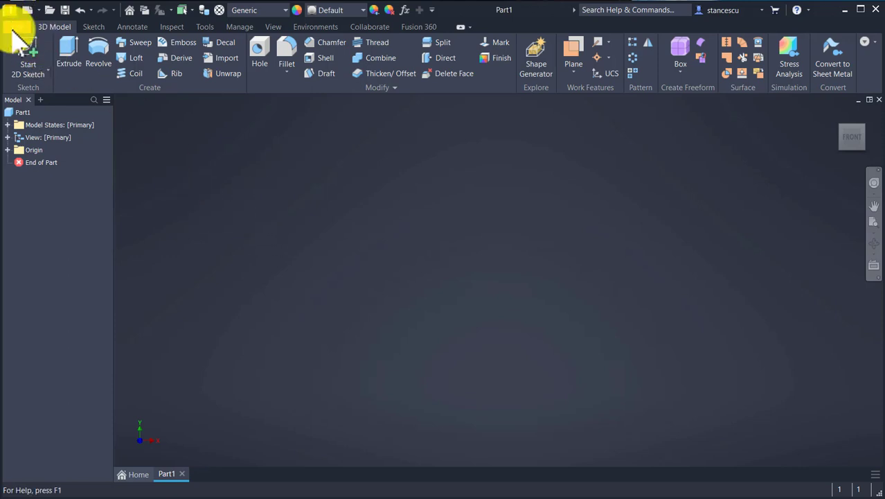
Sketch a circle on an origin plane as Sketch1
{"action": "left_click", "coordinate": [25, 50]}
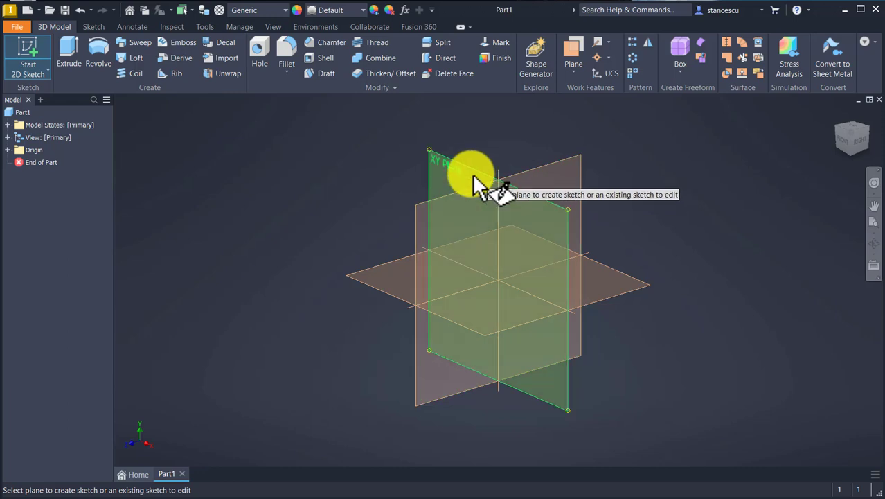
{"action": "left_click", "coordinate": [471, 169]}
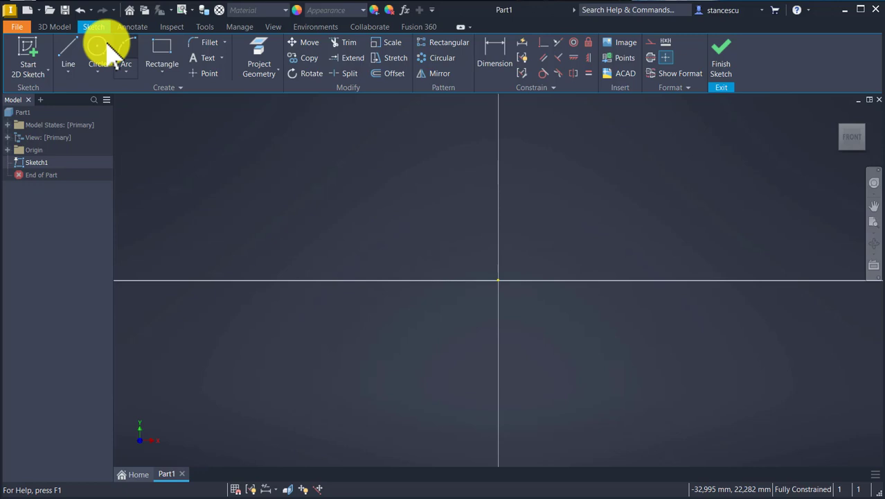
{"action": "left_click", "coordinate": [97, 53]}
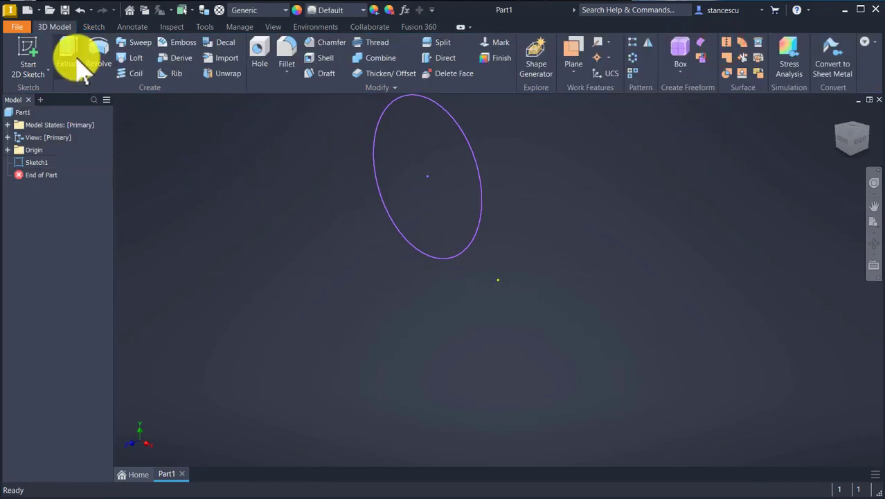
Extrude the circle 10 mm into the solid cylinder Extrusion1
{"action": "left_click", "coordinate": [68, 54]}
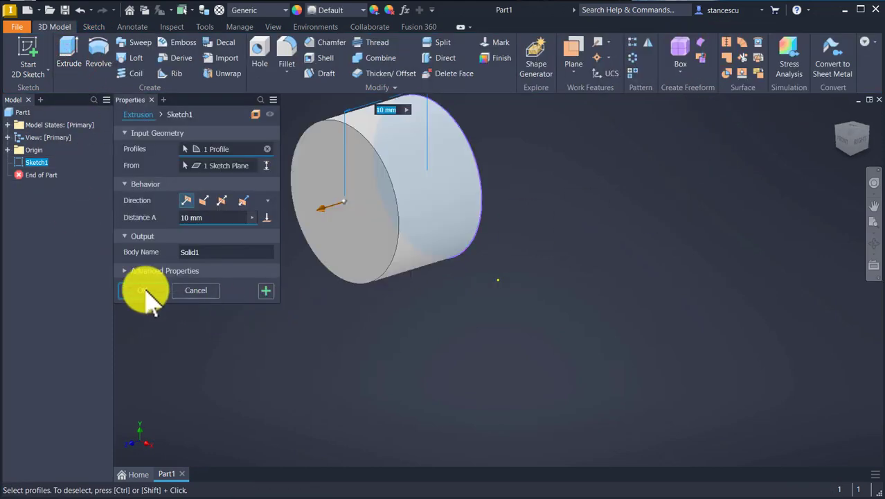
{"action": "left_click", "coordinate": [143, 291]}
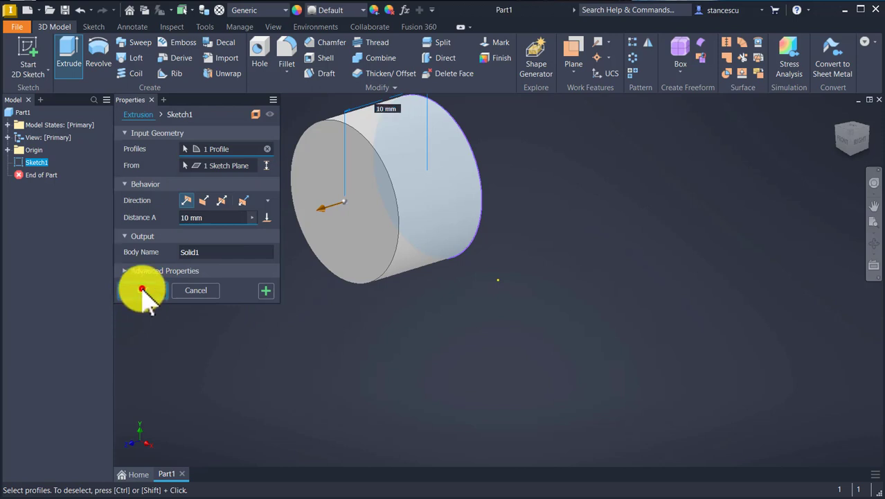
{"action": "left_click", "coordinate": [266, 291]}
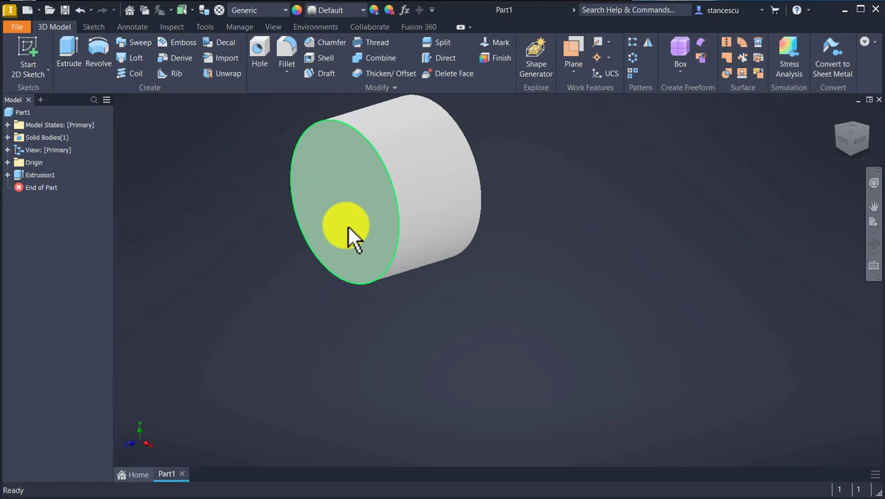
Create Sketch2 on the cylinder's end face and finish it without geometry
{"action": "left_click", "coordinate": [344, 229]}
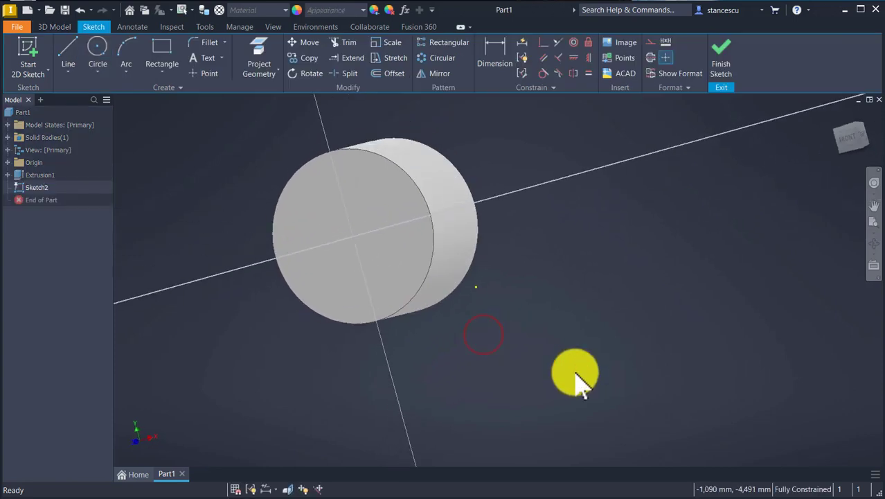
{"action": "left_click_drag", "start_coordinate": [575, 377], "coordinate": [485, 169]}
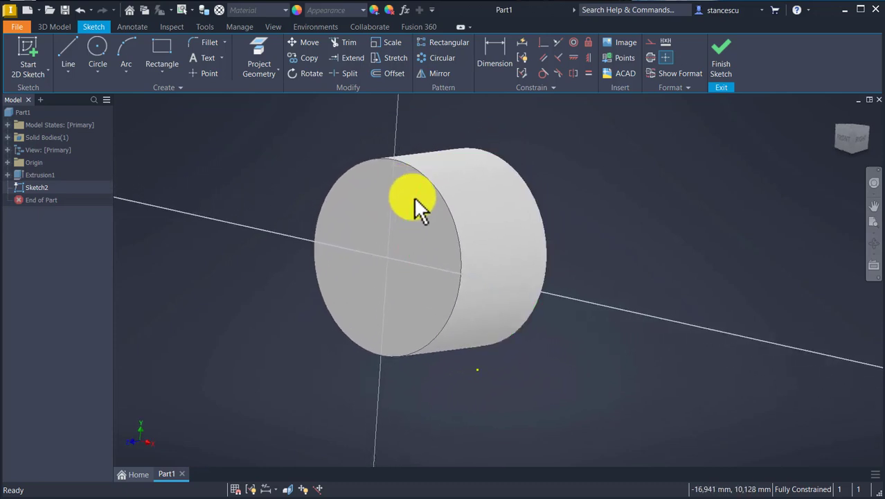
{"action": "mouse_move", "coordinate": [429, 344]}
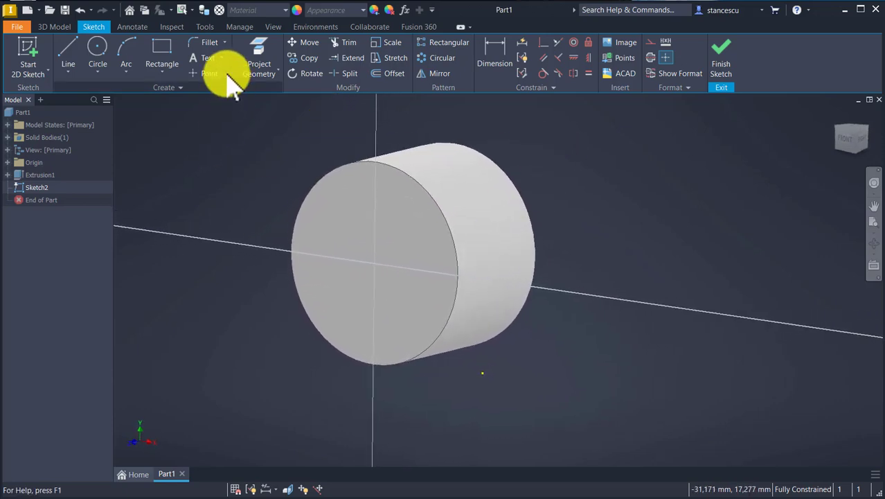
{"action": "left_click", "coordinate": [257, 58]}
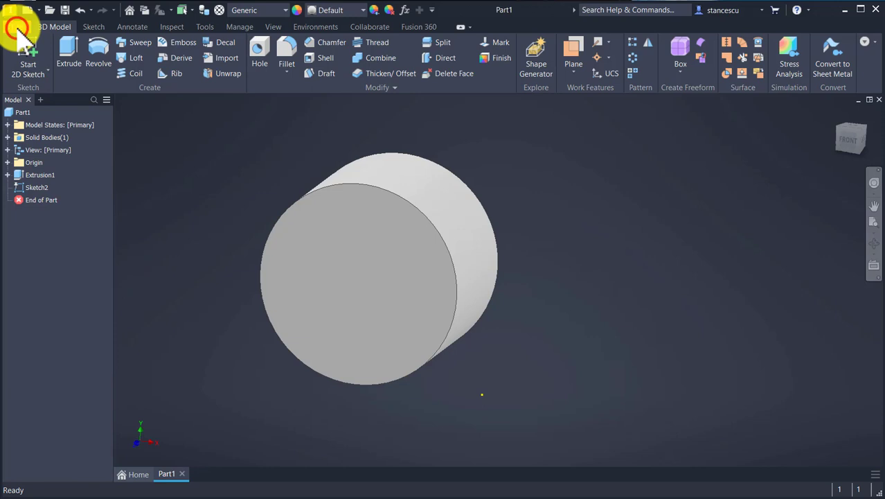
Reopen Application Options from the File menu on the Sketch settings
{"action": "left_click", "coordinate": [16, 25]}
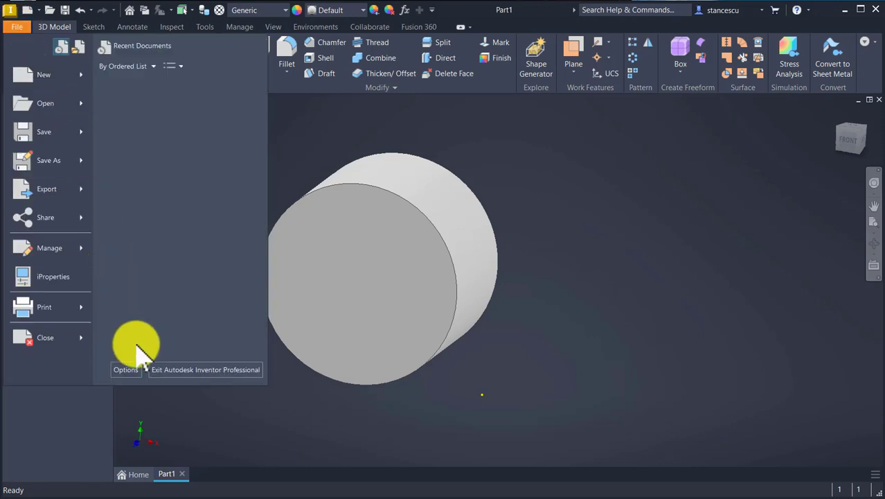
{"action": "mouse_move", "coordinate": [125, 370]}
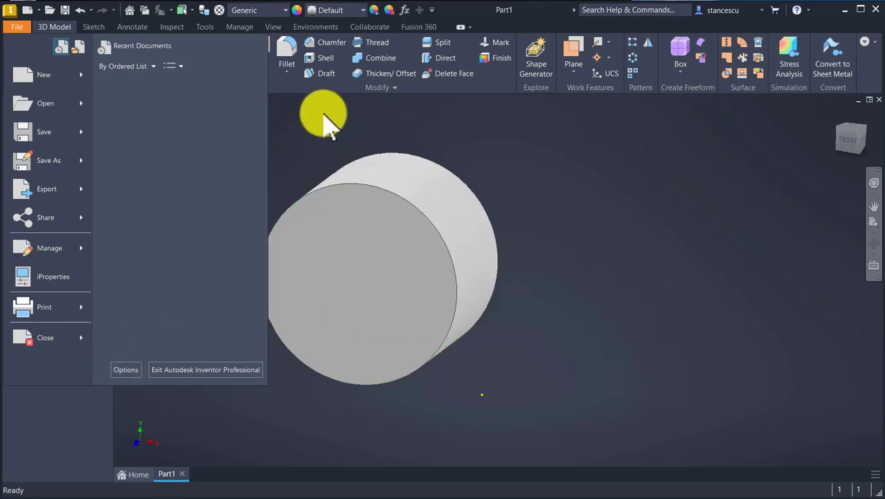
{"action": "left_click", "coordinate": [19, 27]}
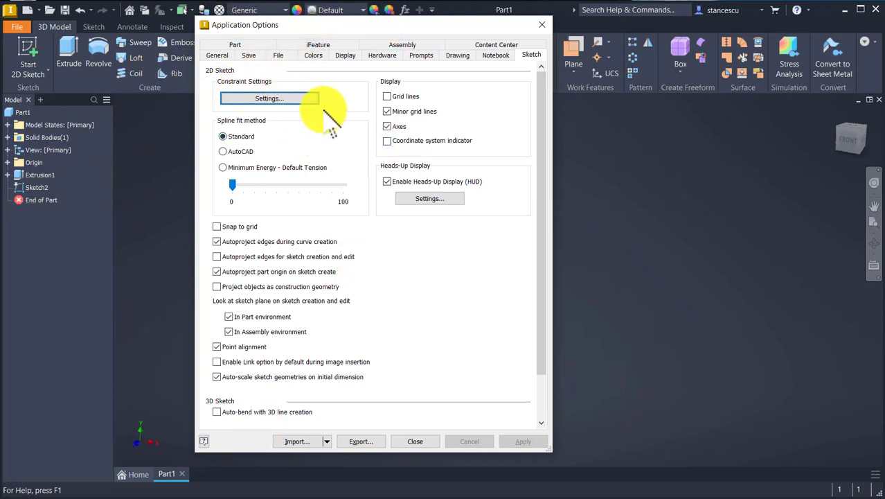
{"action": "mouse_move", "coordinate": [325, 62]}
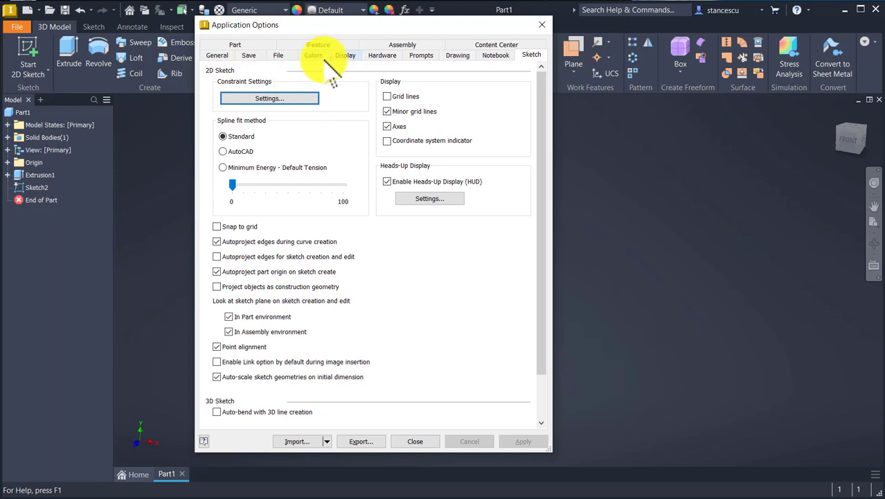
{"action": "mouse_move", "coordinate": [423, 66]}
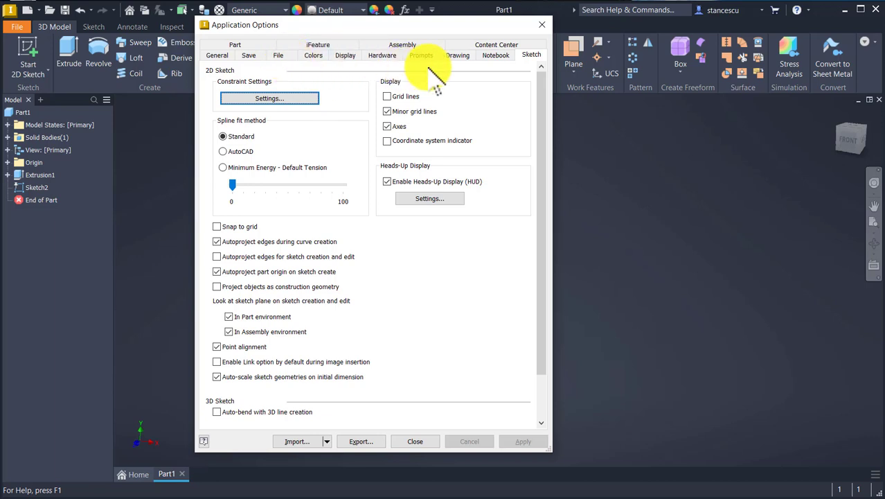
{"action": "mouse_move", "coordinate": [177, 312]}
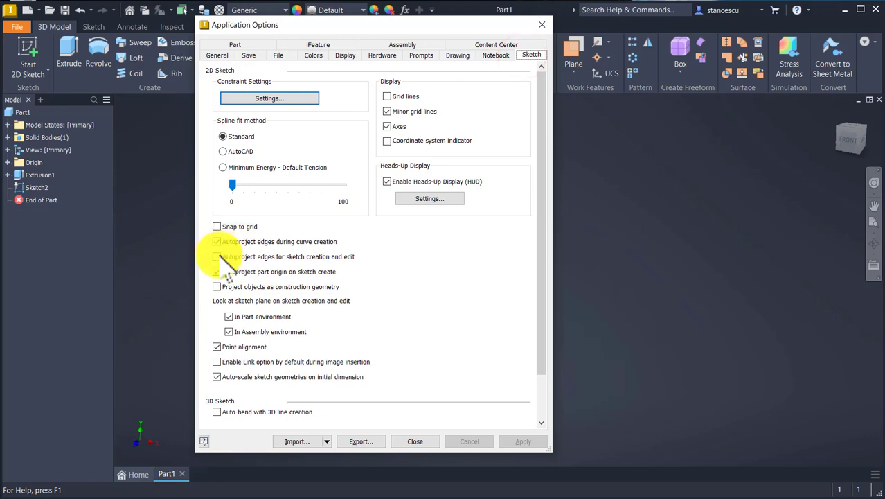
Enable autoproject edges and sketch grid lines, apply, close, and select the cylinder's end face
{"action": "left_click", "coordinate": [216, 256]}
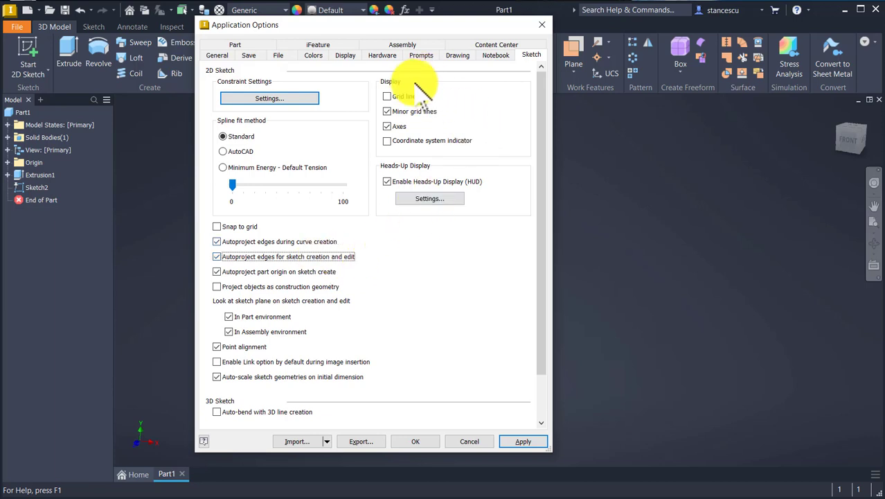
{"action": "left_click", "coordinate": [387, 111]}
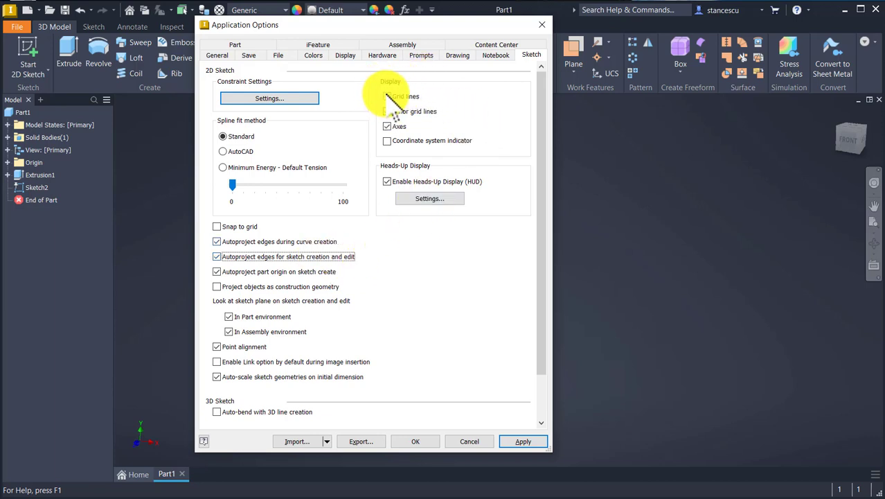
{"action": "left_click", "coordinate": [387, 96]}
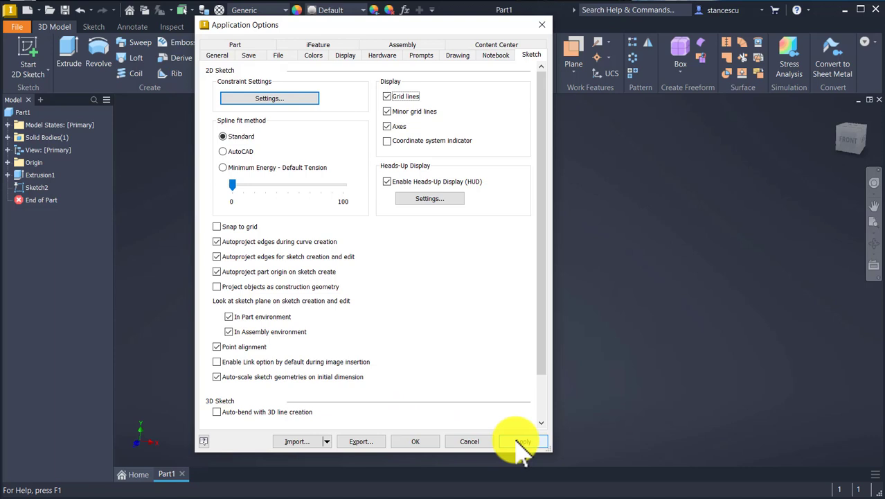
{"action": "left_click", "coordinate": [521, 441]}
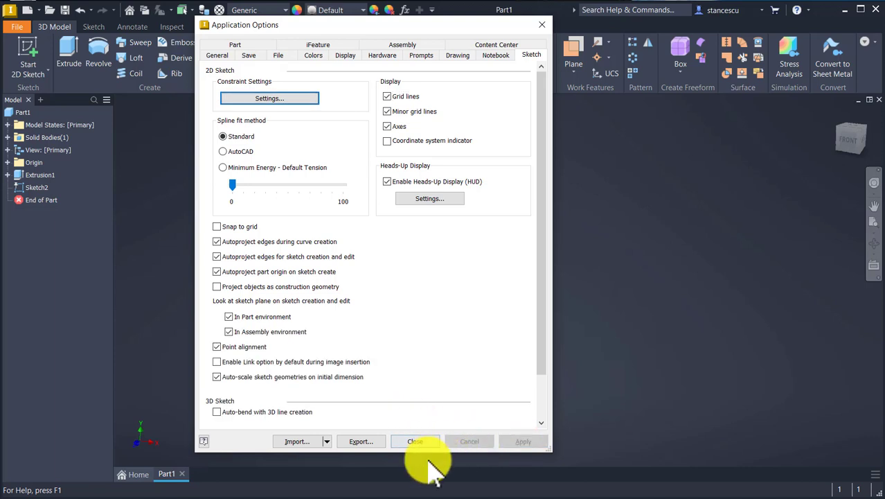
{"action": "left_click", "coordinate": [416, 440]}
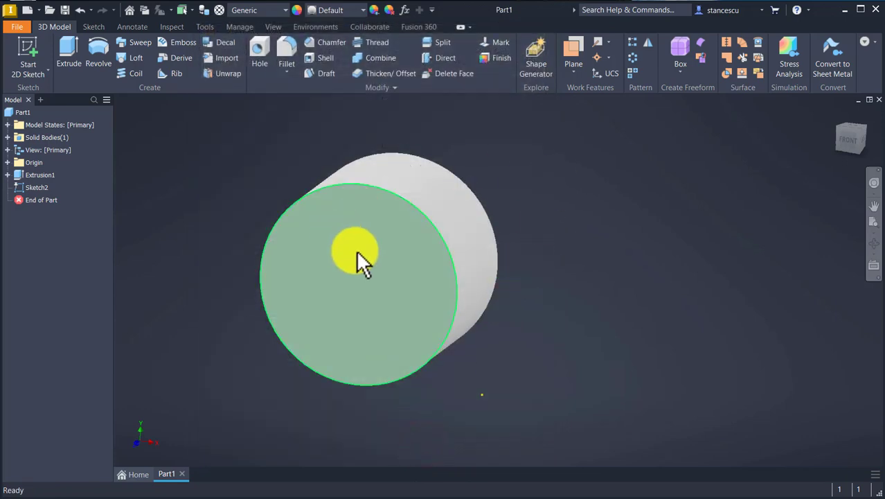
{"action": "left_click", "coordinate": [358, 249]}
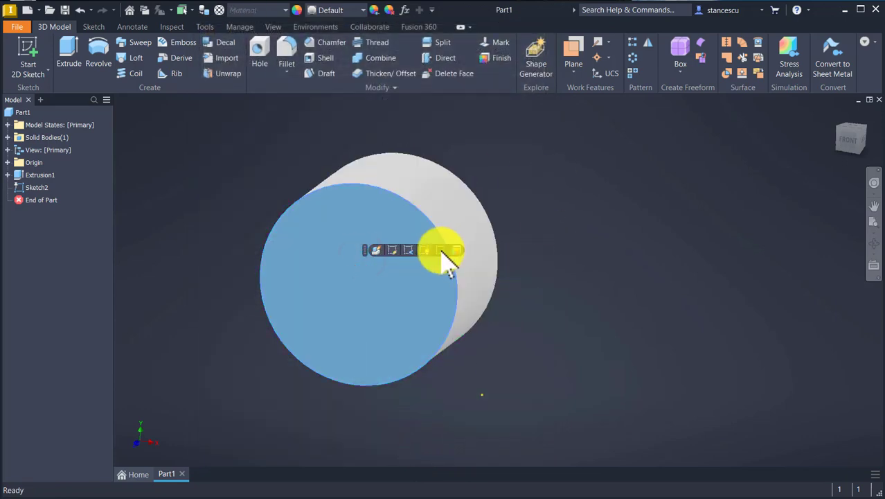